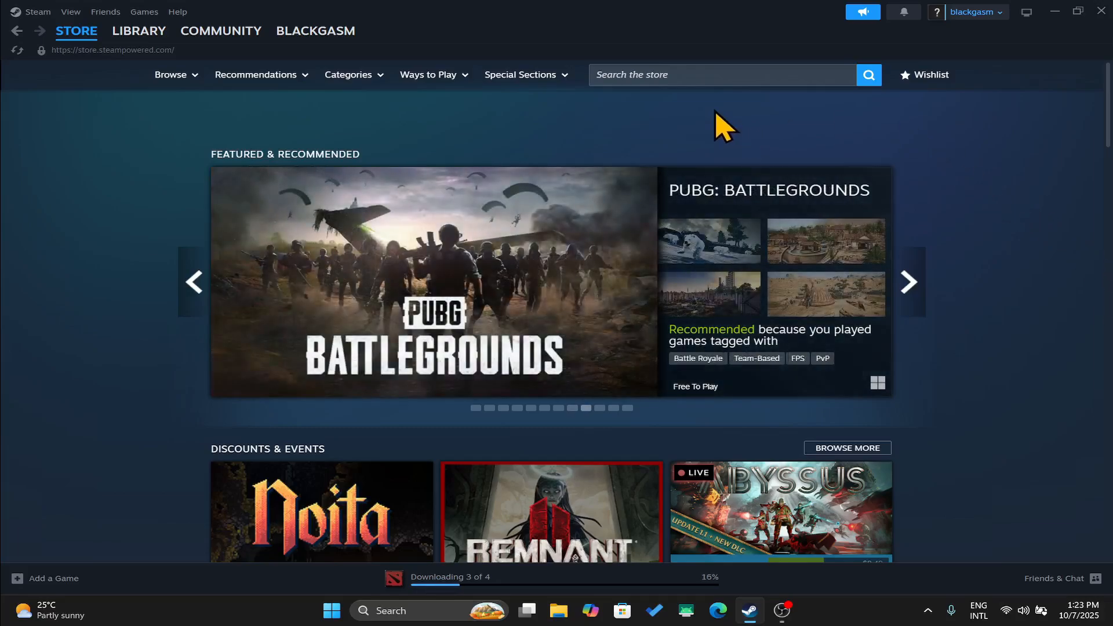
Search the store for 'snip', add standard Sniper Elite 5 to the cart and proceed to checkout
click(723, 74)
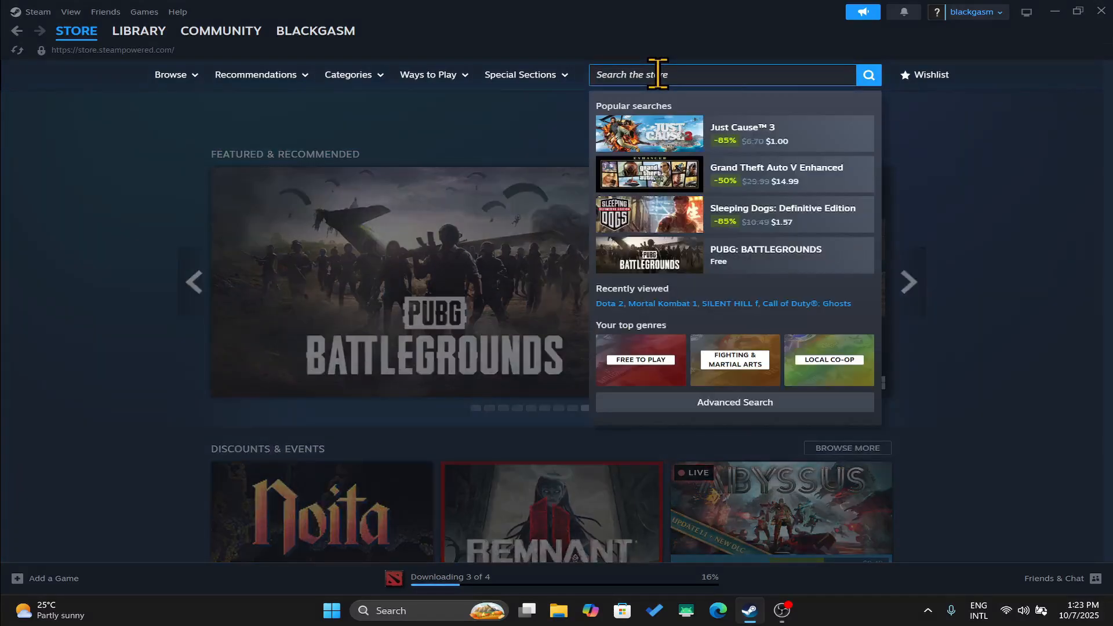
text(snip)
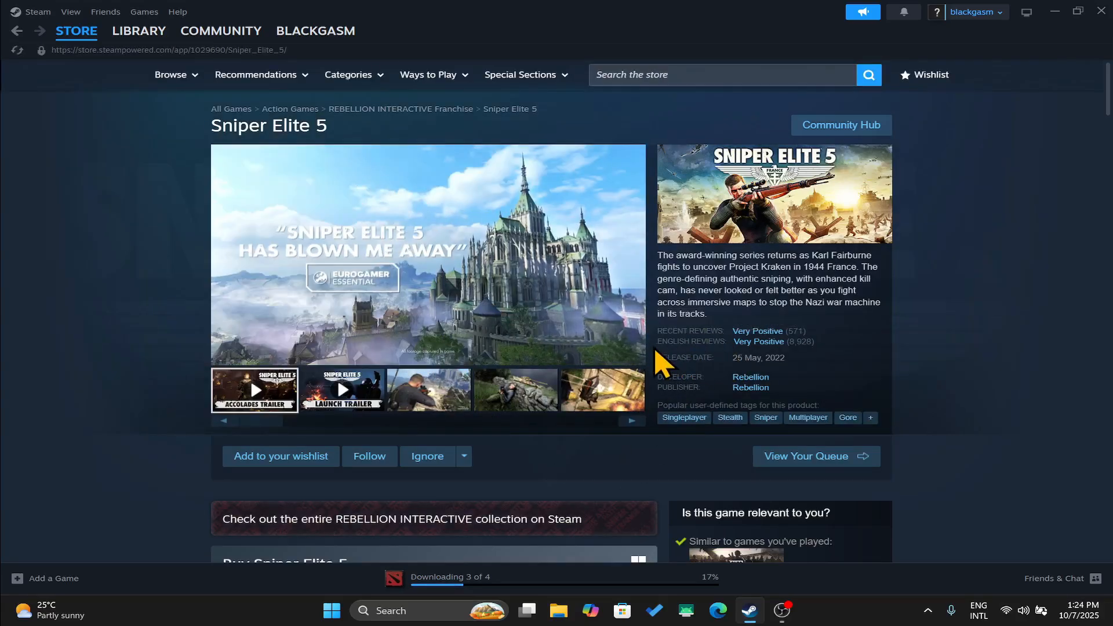
scroll(down, 3)
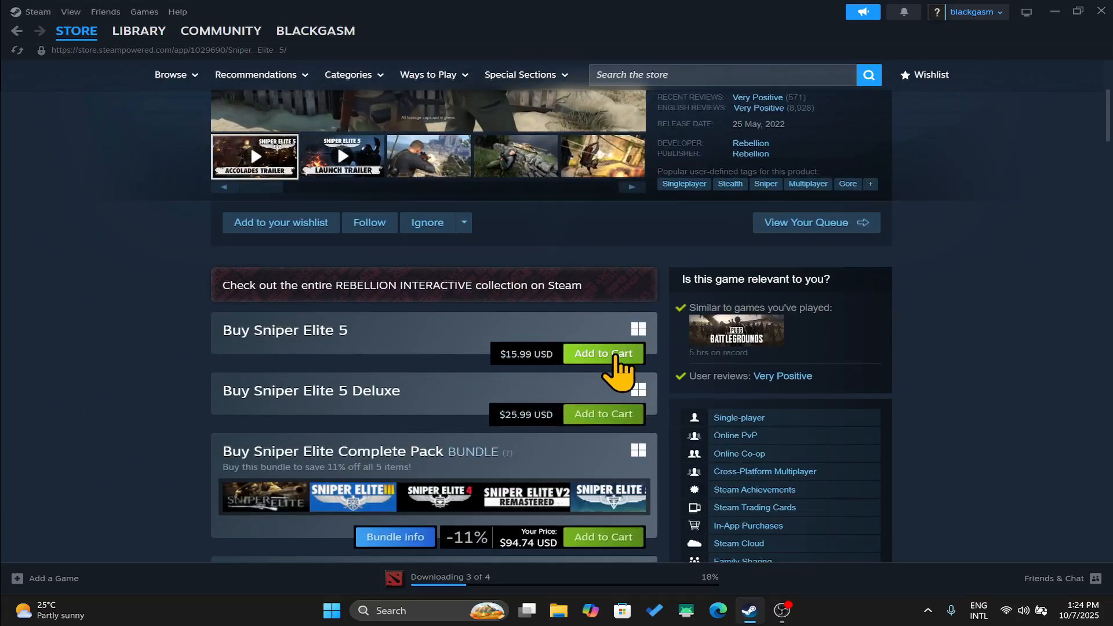
click(603, 353)
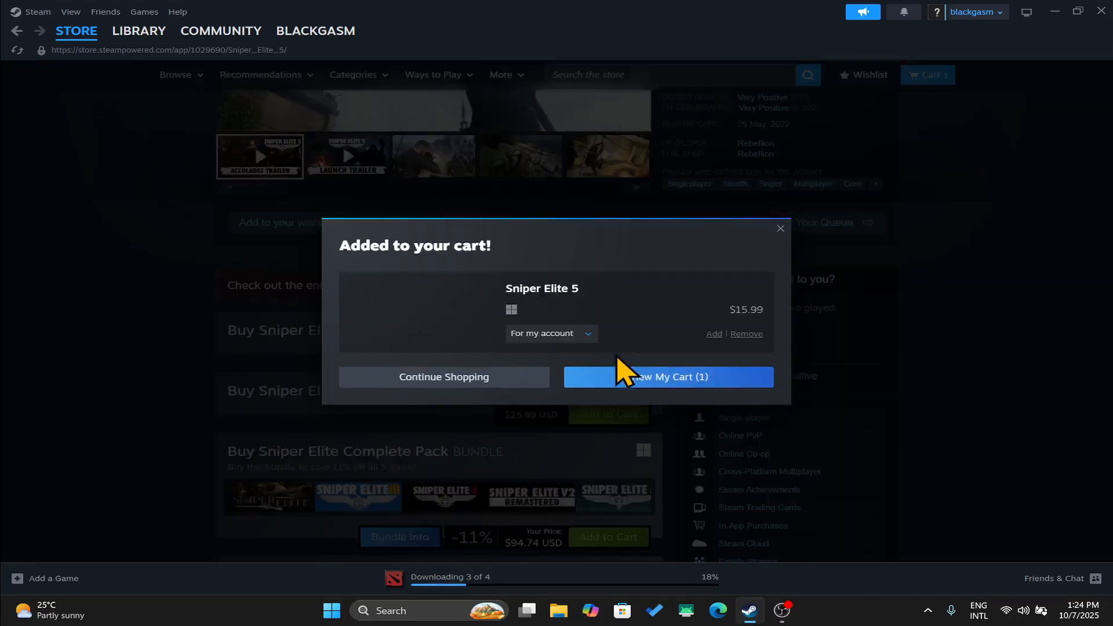
click(673, 377)
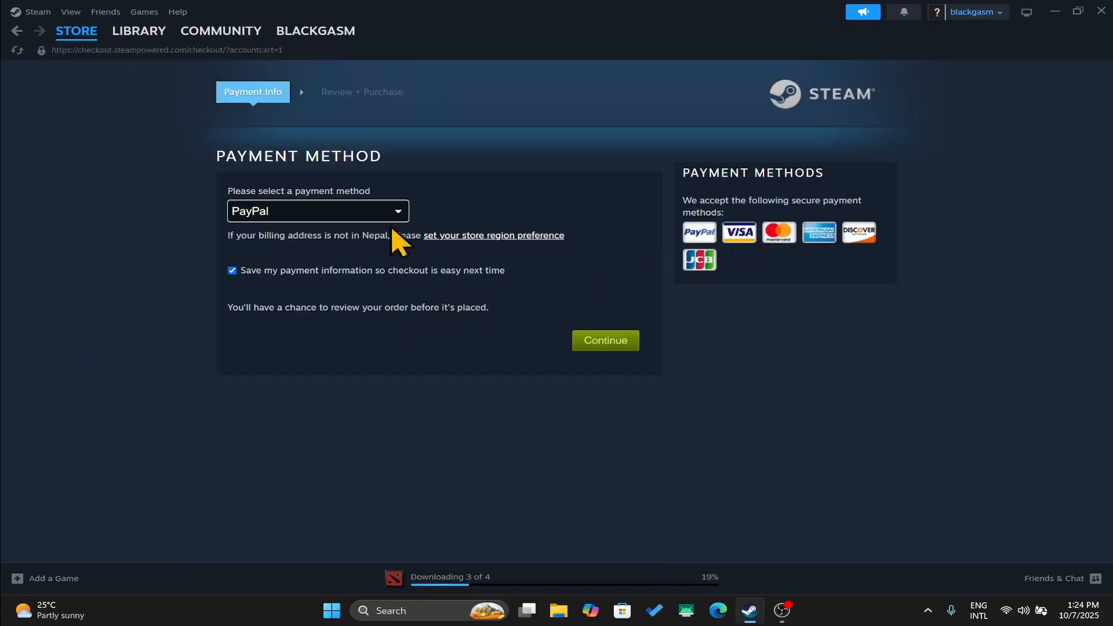
Choose MasterCard from the payment method list, revealing the empty card and billing form
click(316, 211)
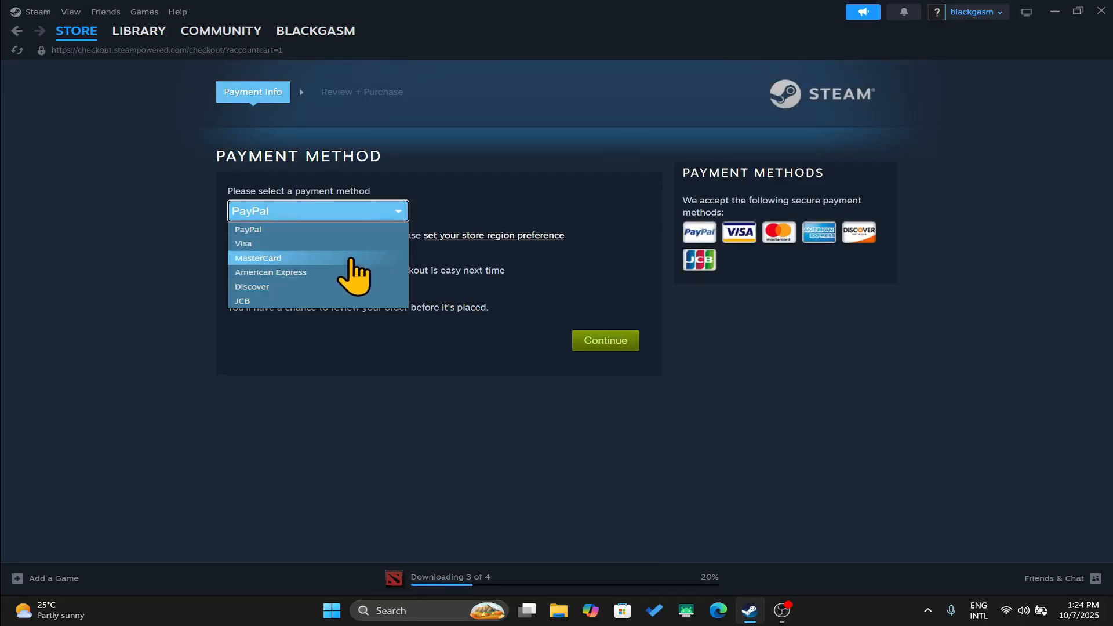
click(257, 258)
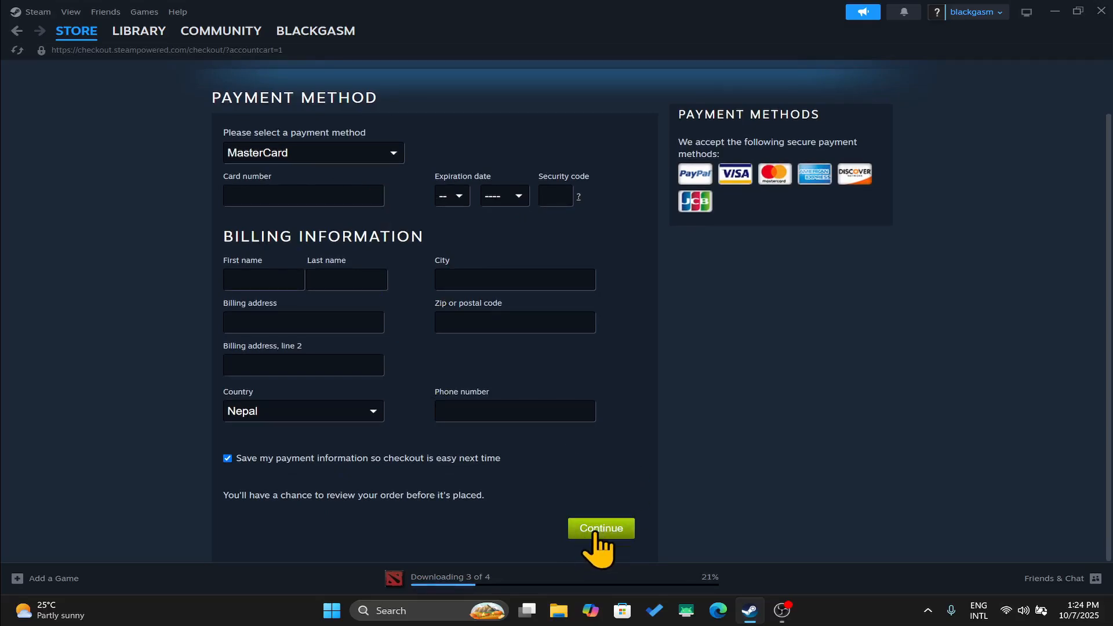
mouse_move(125, 226)
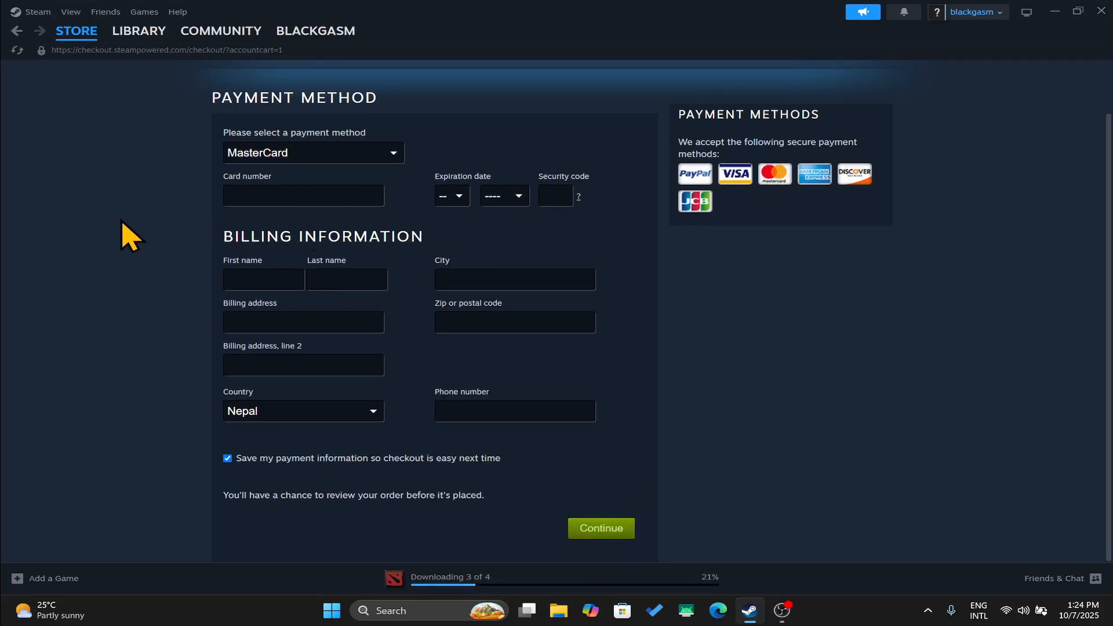
mouse_move(138, 93)
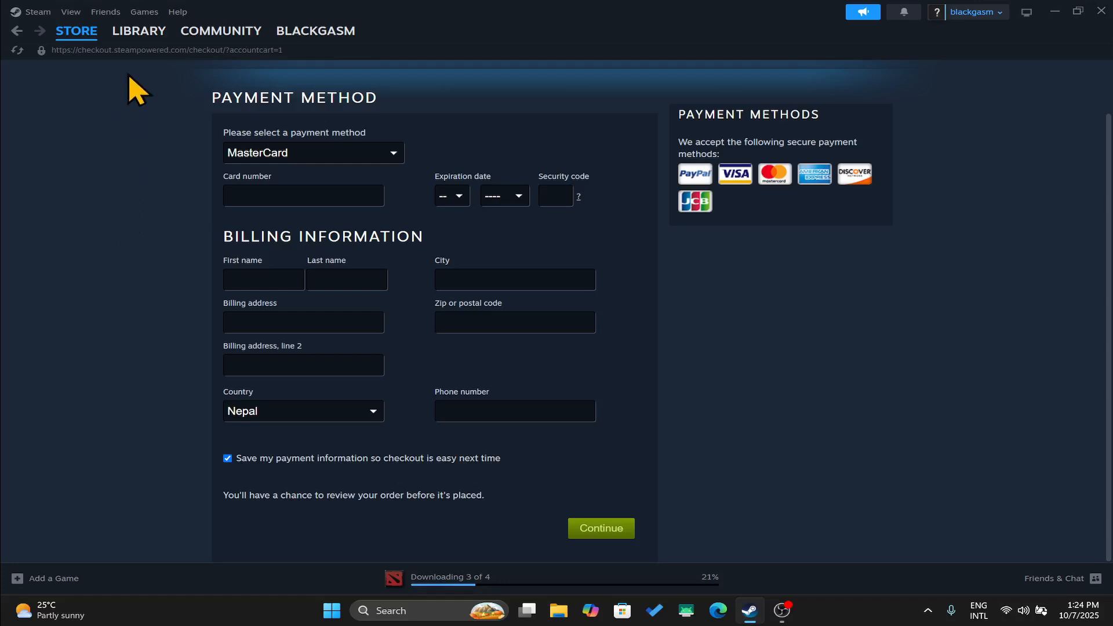